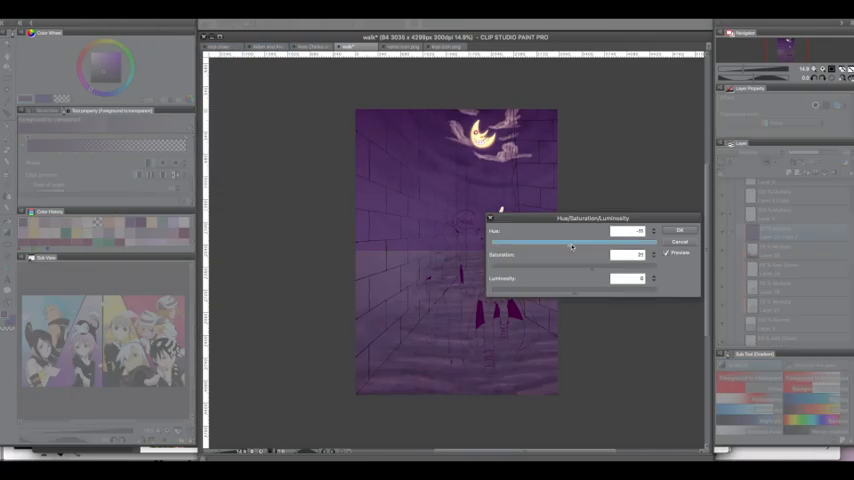
- Shift the hue of the alley colours toward purple
{"action": "left_click", "coordinate": [679, 230]}
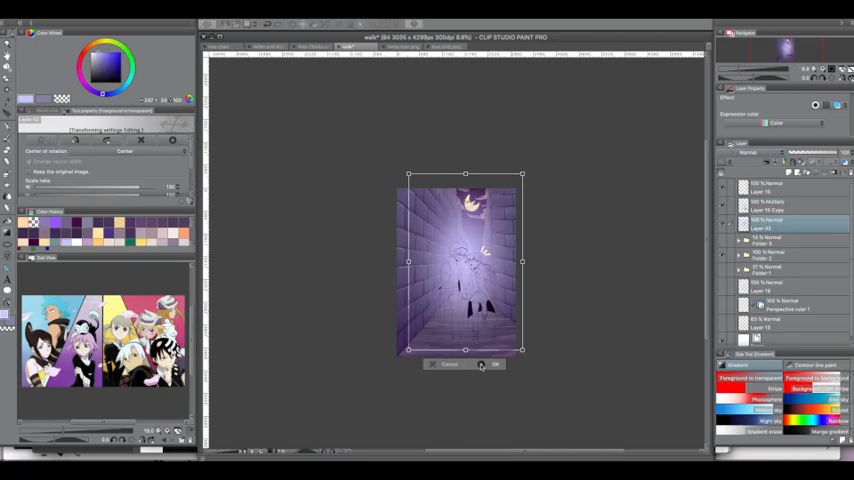
- Confirm scaling the whole artwork to its new size
{"action": "left_click", "coordinate": [495, 363]}
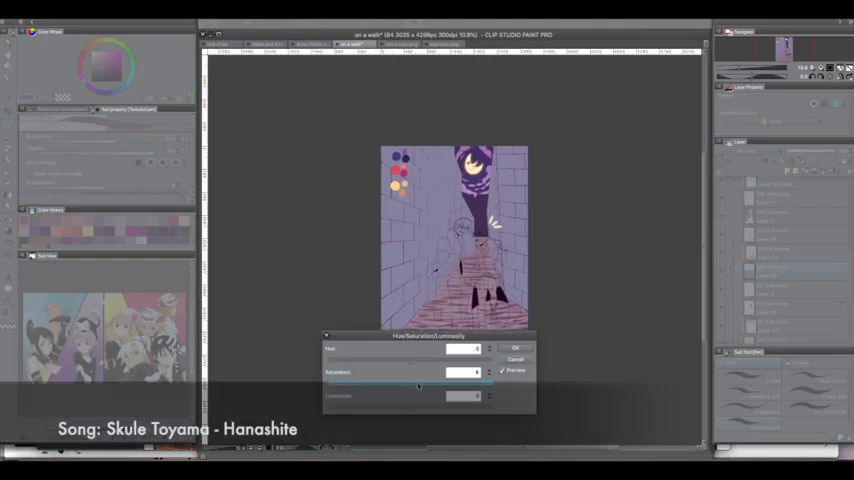
- Set the colour saturation for the lavender alley and rose floor
{"action": "left_click", "coordinate": [515, 348]}
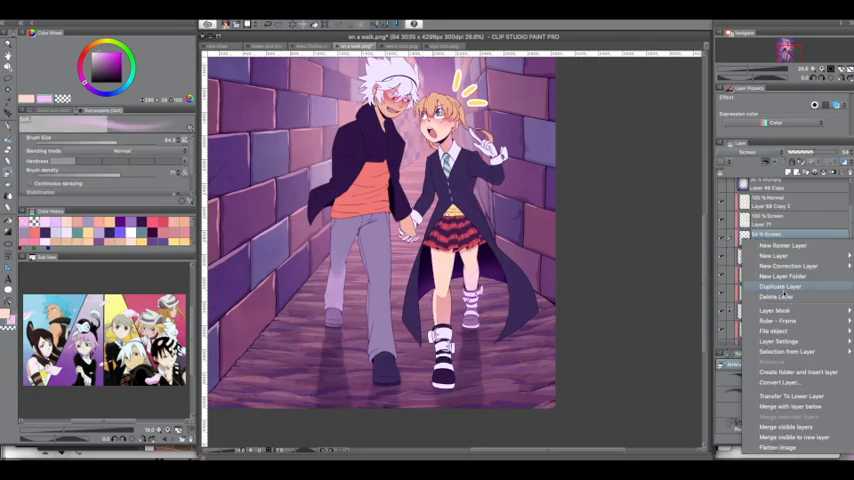
- Duplicate the current layer and scroll down the canvas to the coat and skirt
{"action": "left_click", "coordinate": [779, 296]}
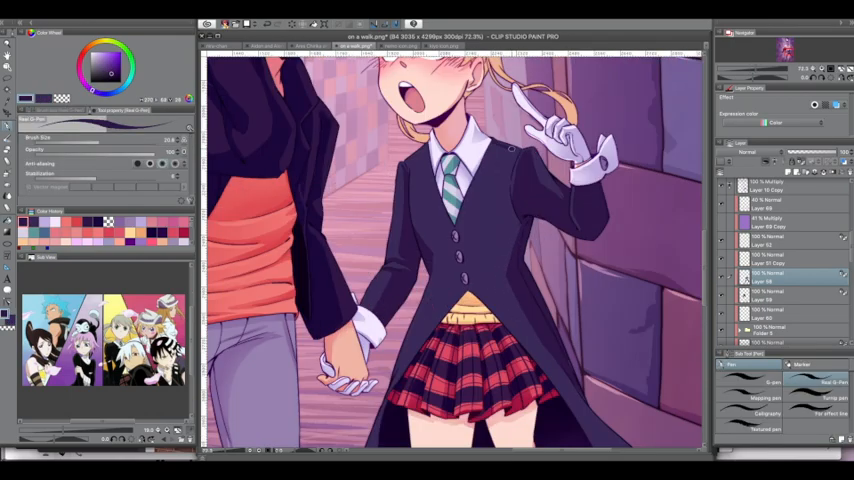
{"action": "scroll", "scroll_direction": "down", "scroll_amount": 3}
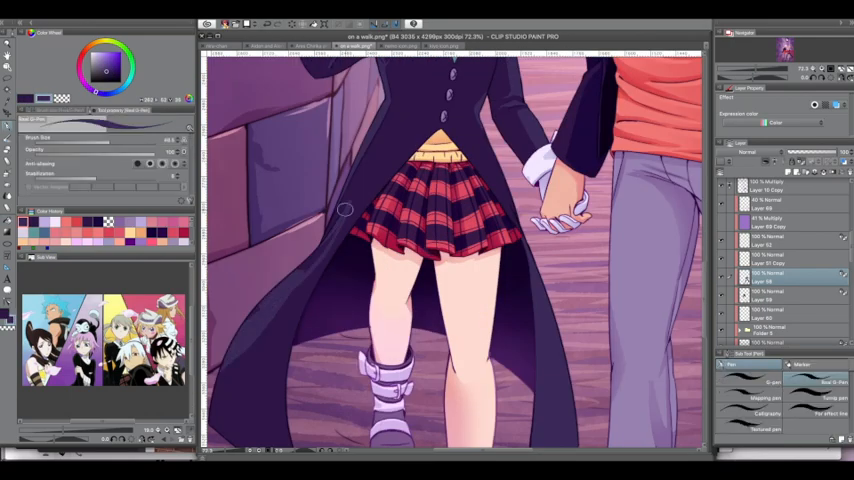